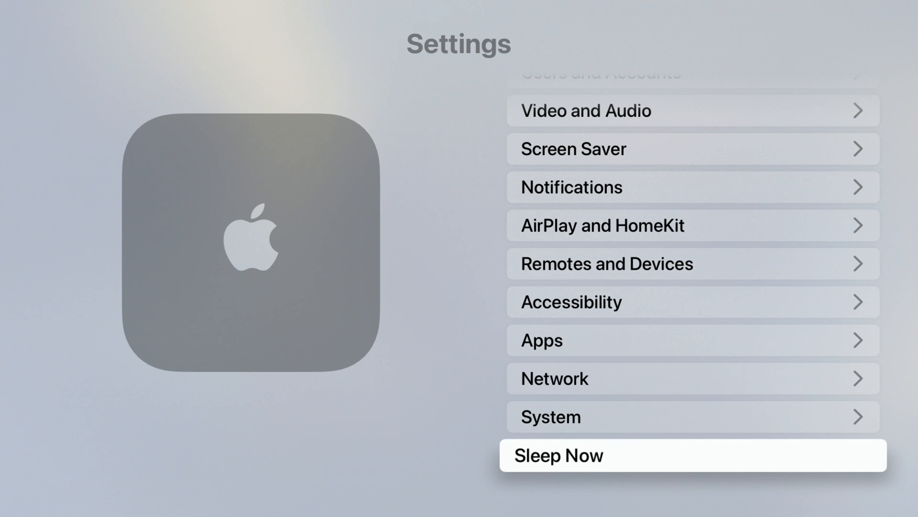
Open System settings to reach Software Updates, with beta updates on and automatic updates off
{"action": "left_click", "coordinate": [691, 416]}
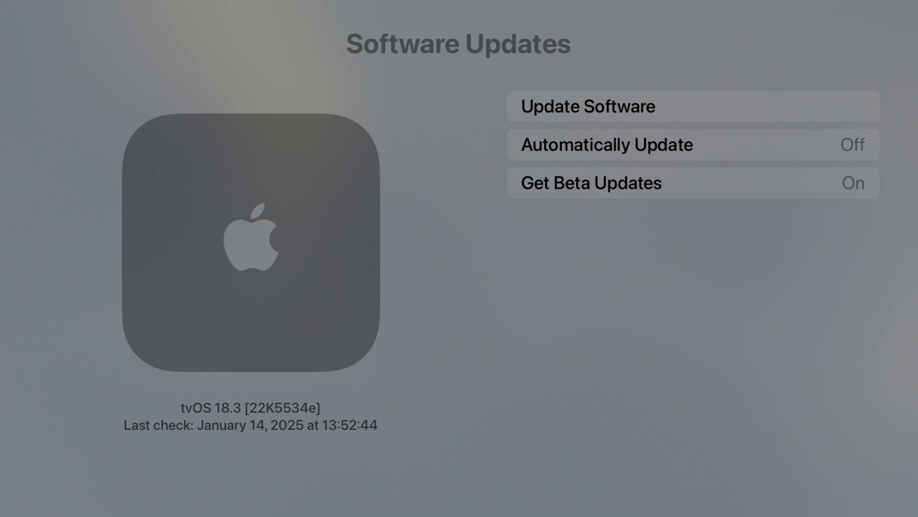
Check for updates and start downloading and installing tvOS 18.3 (22K5553a)
{"action": "left_click", "coordinate": [588, 107]}
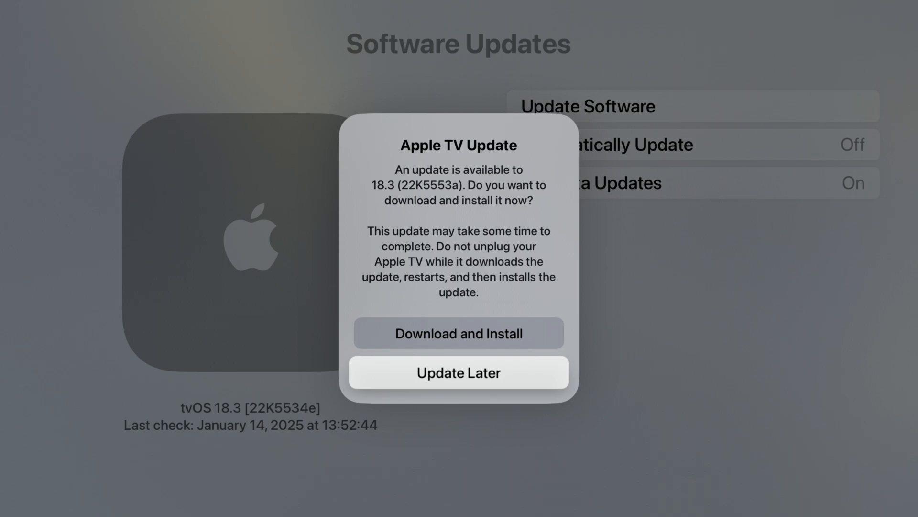
{"action": "left_click", "coordinate": [458, 334]}
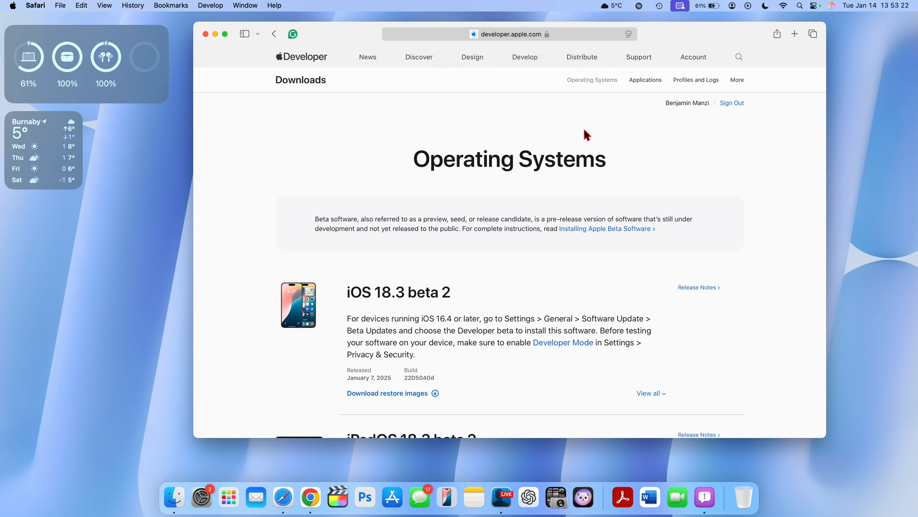
{"action": "scroll", "scroll_direction": "down", "scroll_amount": 3}
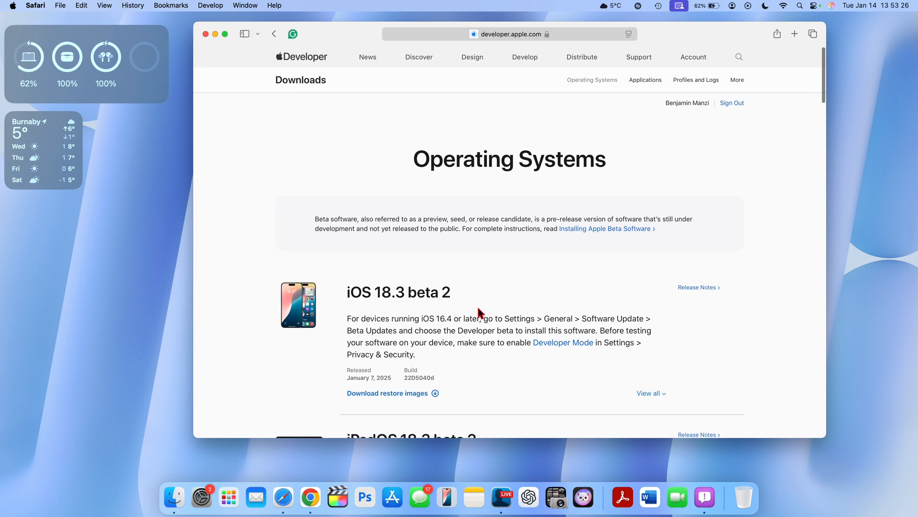
{"action": "scroll", "scroll_direction": "down", "scroll_amount": 3}
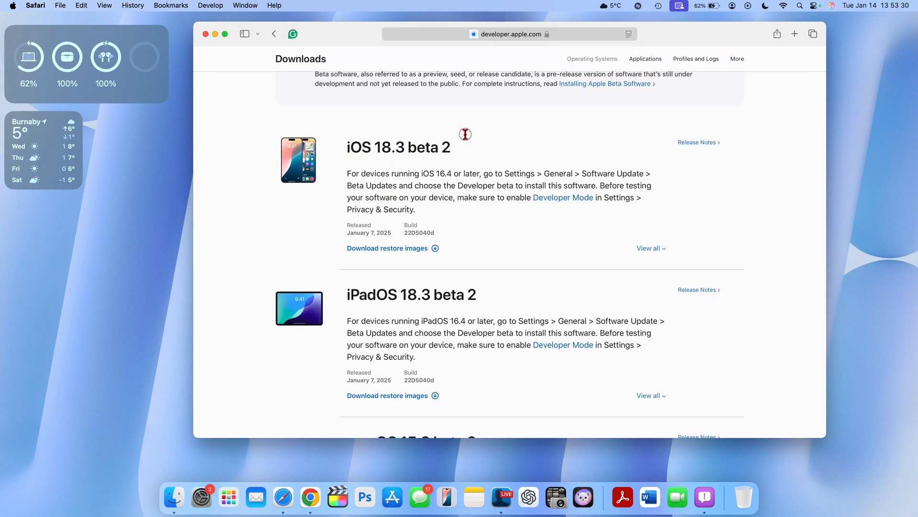
{"action": "double_click", "coordinate": [398, 147]}
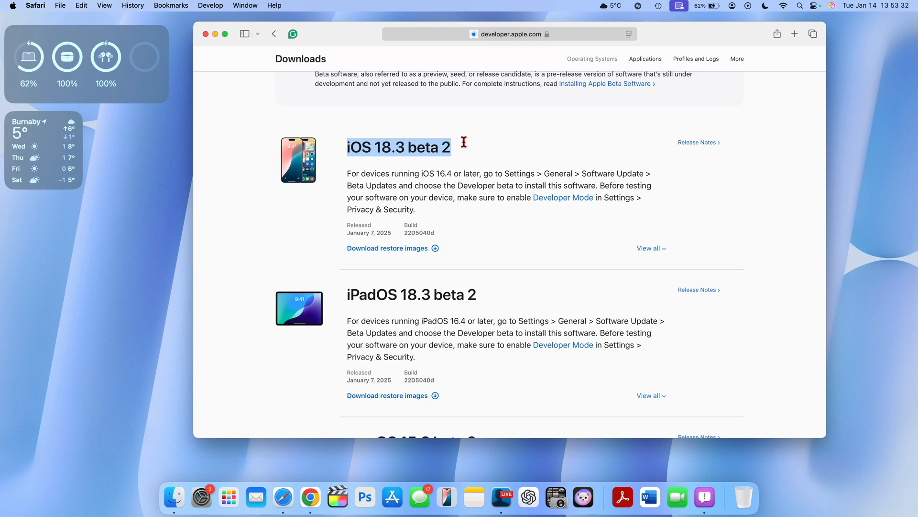
{"action": "scroll", "scroll_direction": "down", "scroll_amount": 3}
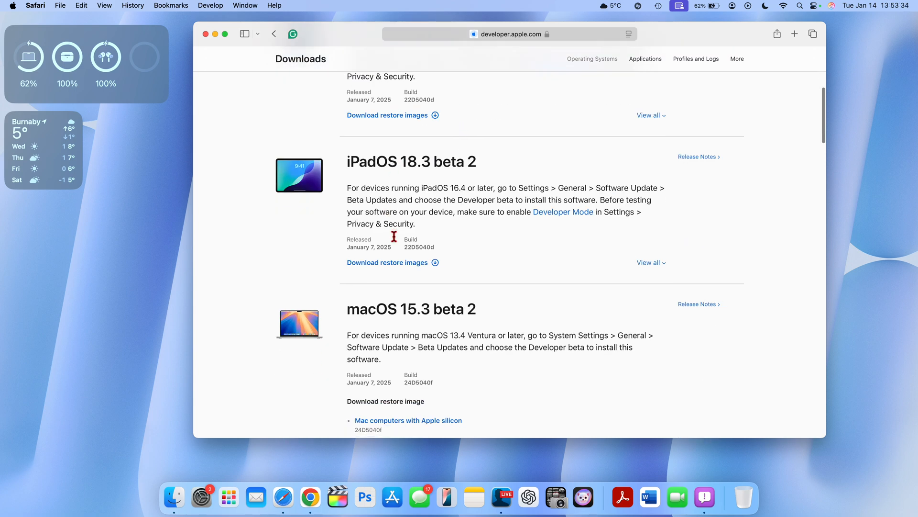
{"action": "scroll", "scroll_direction": "down", "scroll_amount": 3}
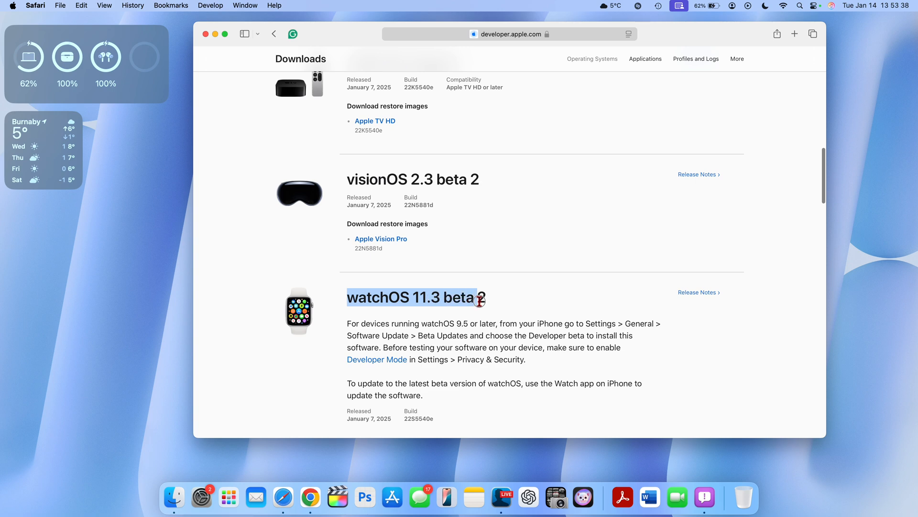
{"action": "left_click", "coordinate": [498, 305]}
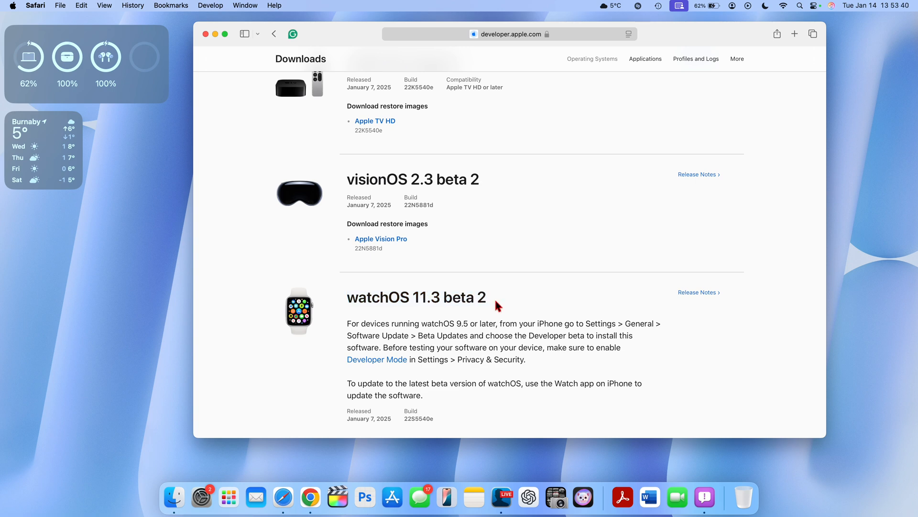